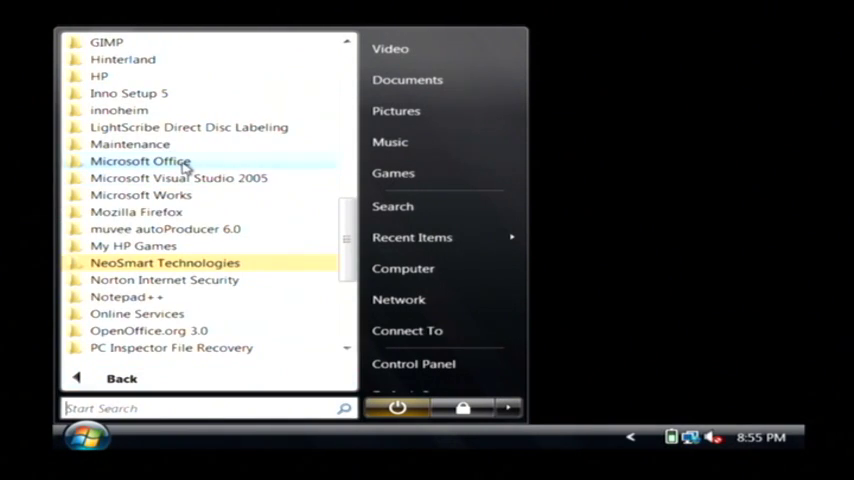
Launch Microsoft Office Excel 2007 from the Start menu's Microsoft Office folder.
left_click(140, 160)
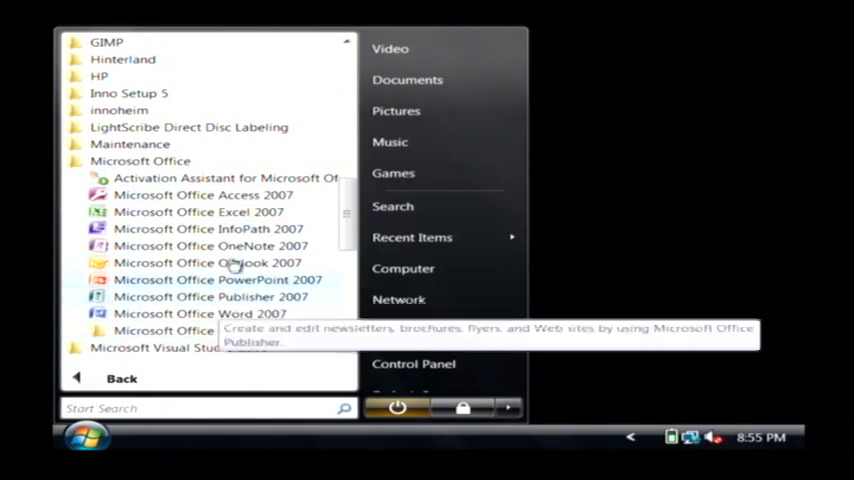
left_click(198, 212)
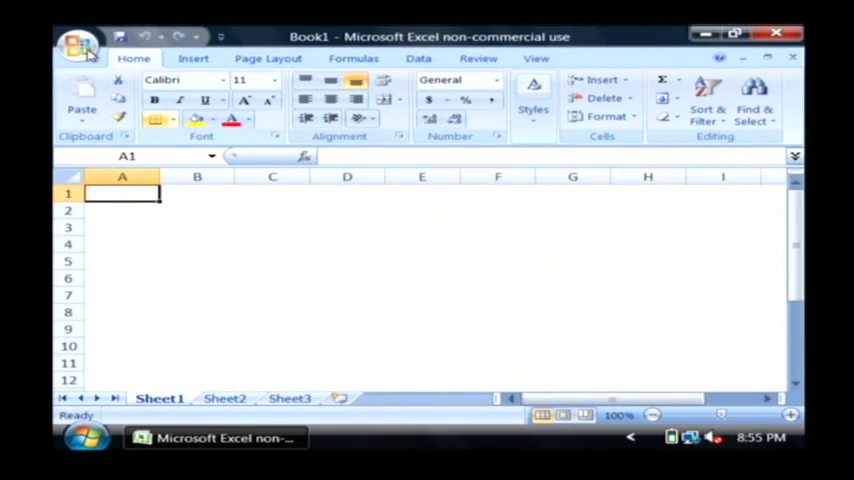
Enter name and address records for Billy Bob Jenkins and Dave Andrews, saving as People.xlsx.
left_click(80, 42)
type("A")
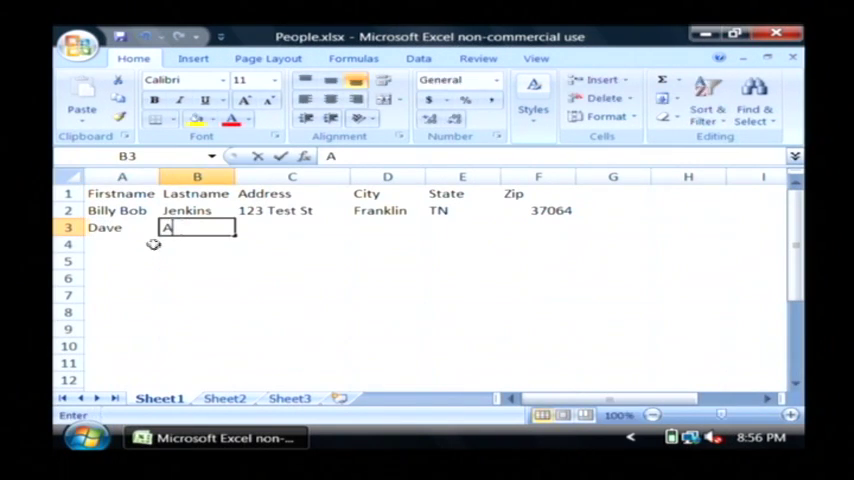
type("ndrews")
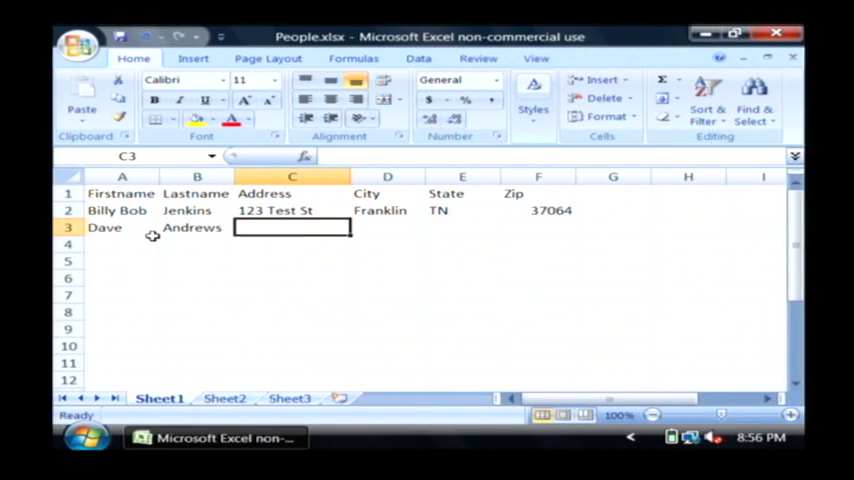
type("333")
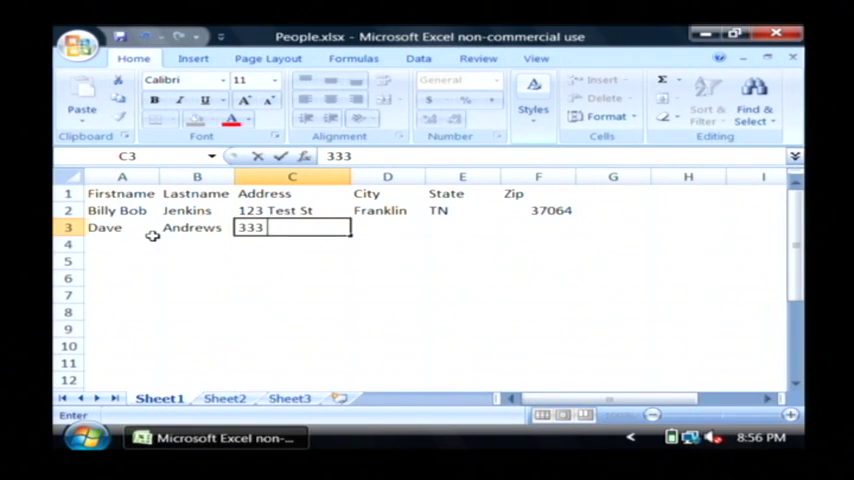
type("Franklin")
left_click(462, 228)
type("TN")
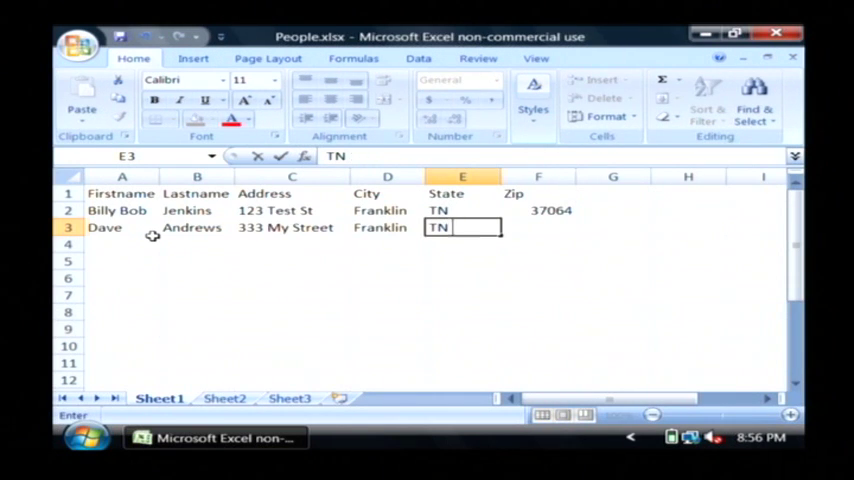
type("370")
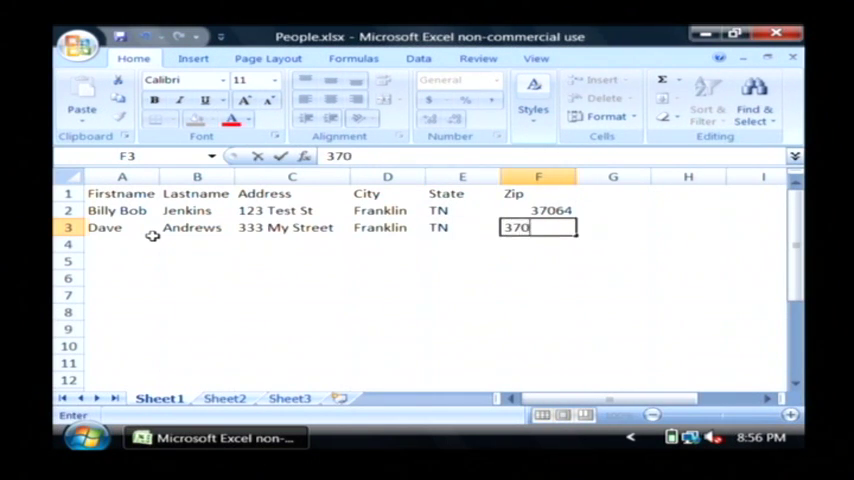
key("enter")
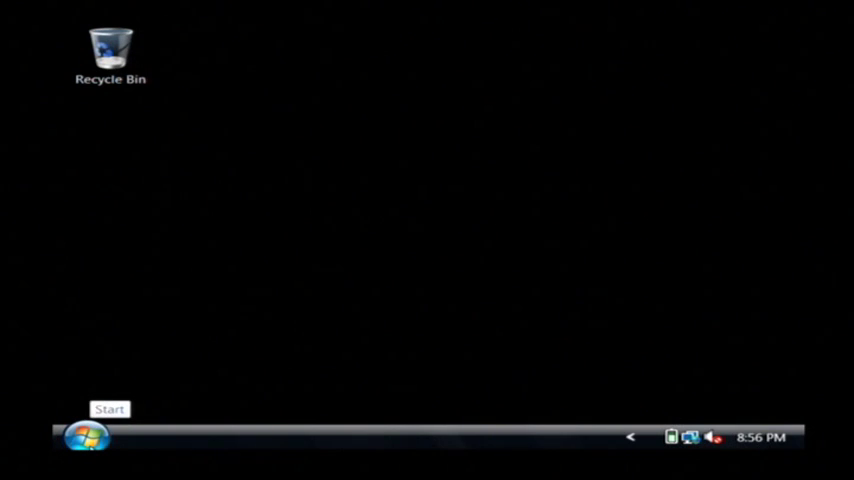
Launch Microsoft Office Word 2007 with a blank Document1 from the Start menu.
left_click(84, 436)
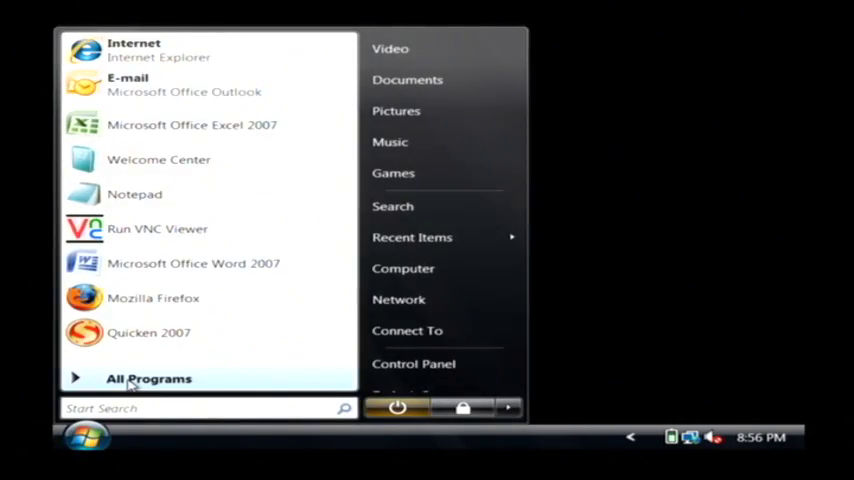
left_click(148, 378)
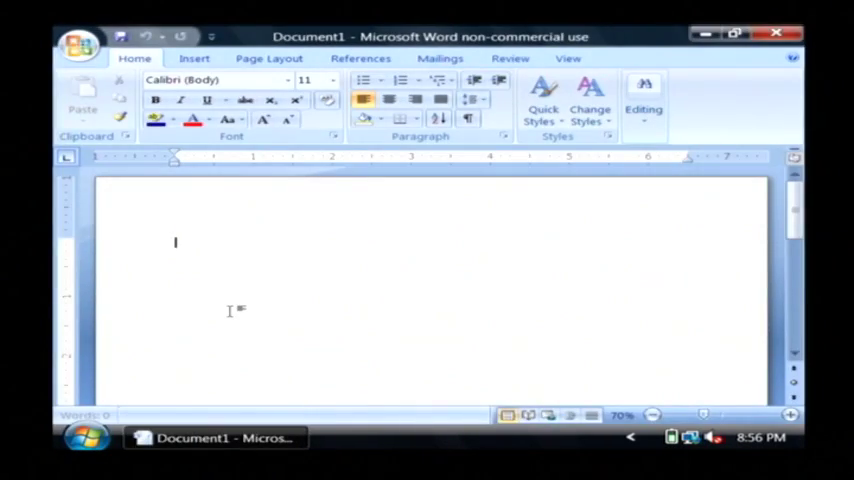
Use People.xlsx Sheet1$ as the existing mail merge recipient list via Mailings.
left_click(440, 58)
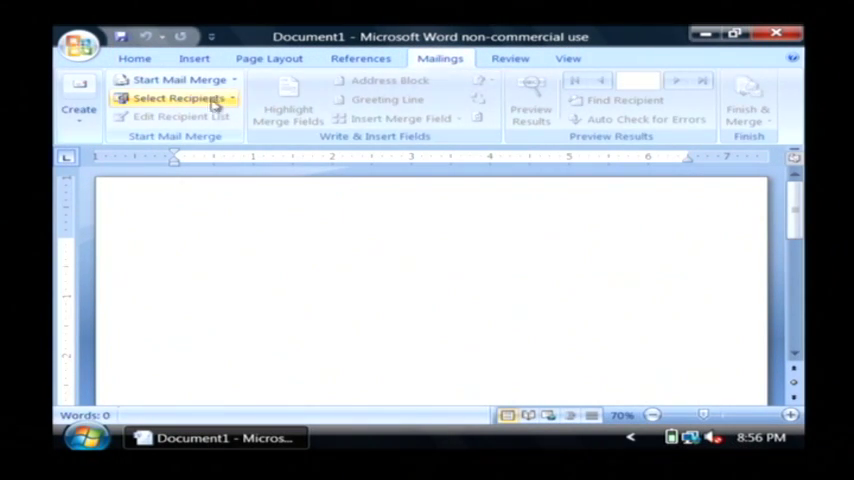
left_click(178, 98)
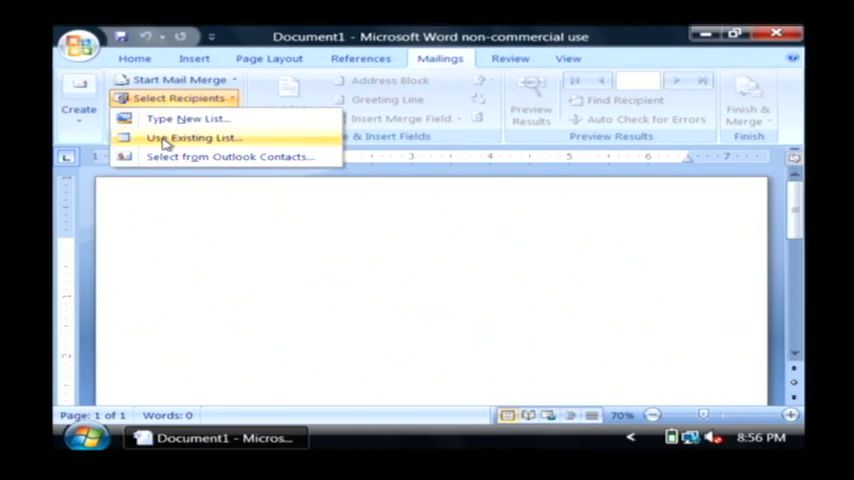
left_click(192, 136)
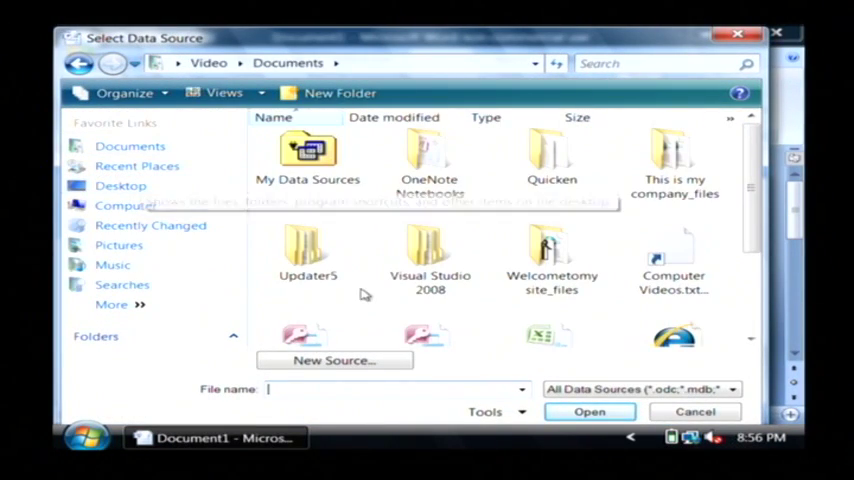
scroll("down", 3)
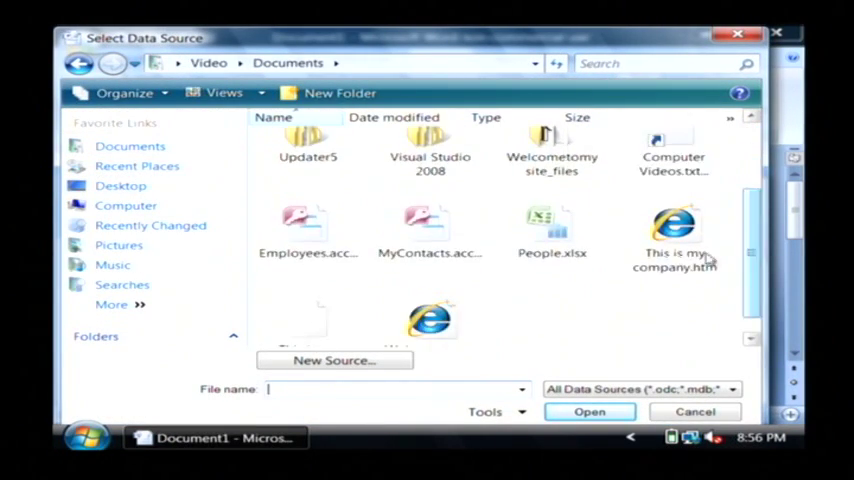
left_click(552, 224)
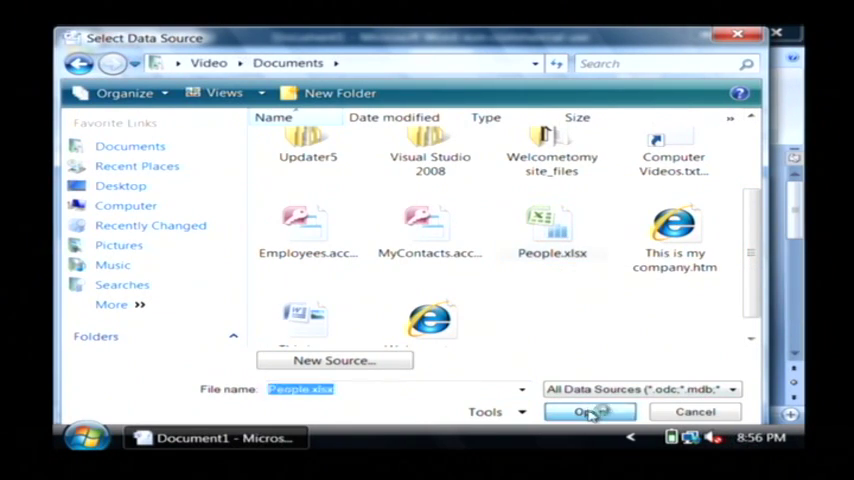
left_click(588, 412)
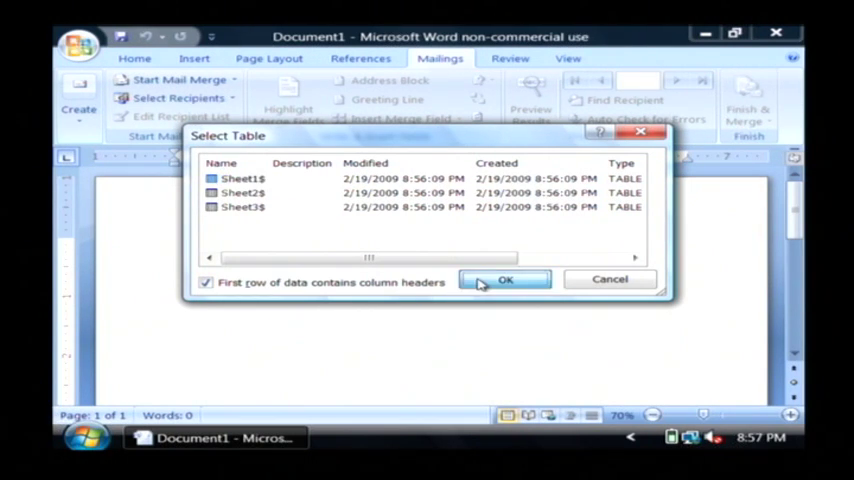
left_click(504, 280)
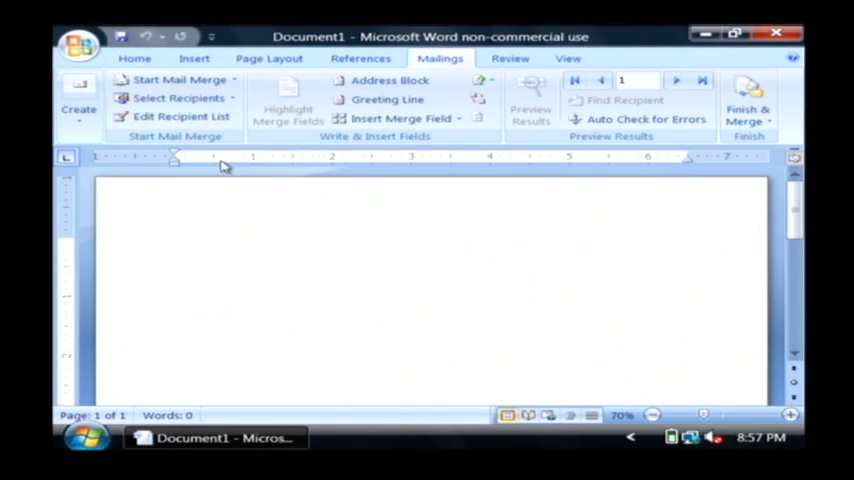
left_click(180, 116)
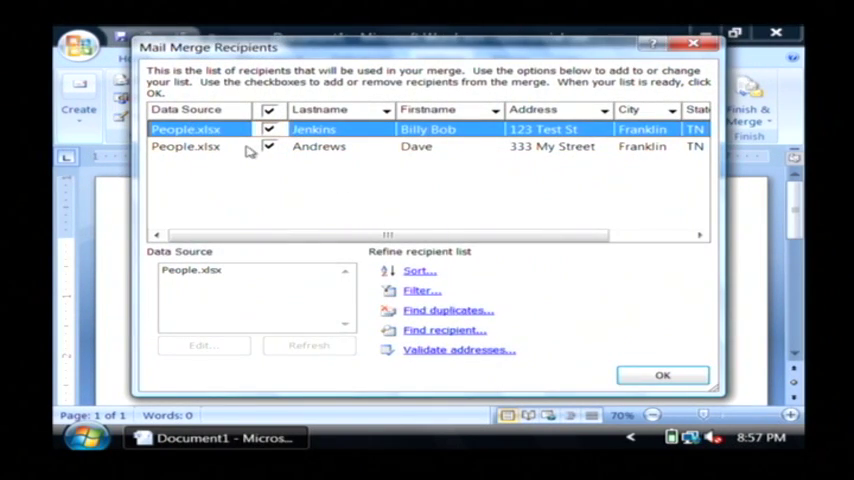
mouse_move(360, 144)
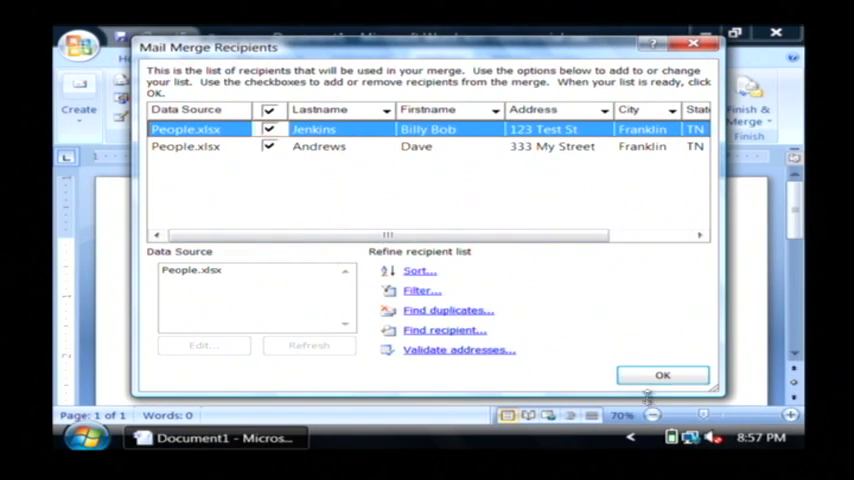
left_click(664, 376)
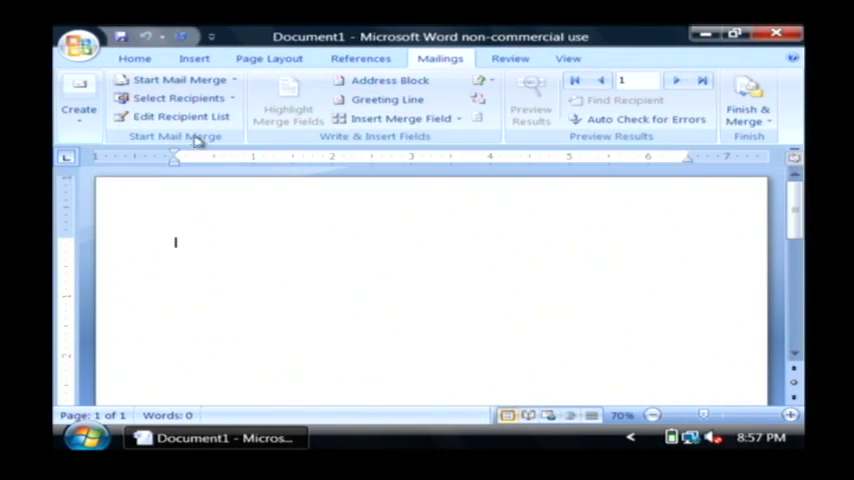
Make the merge a Labels document using Avery A4/A5 vendor and a product number.
left_click(178, 80)
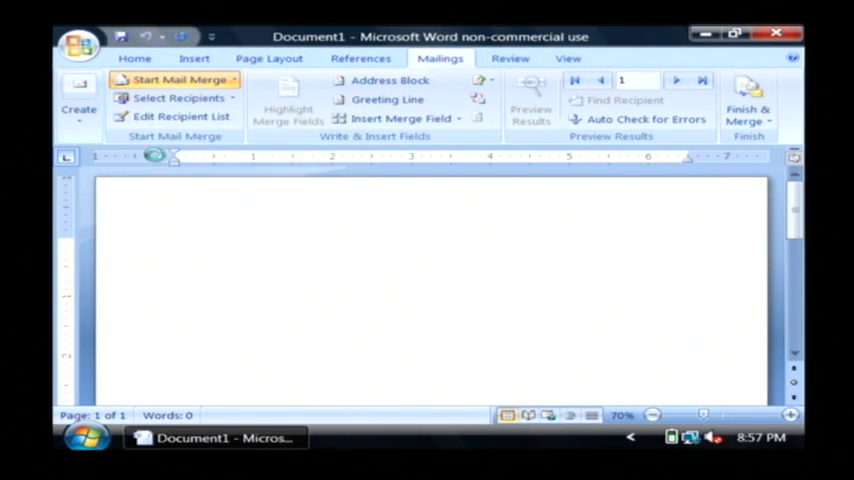
left_click(176, 80)
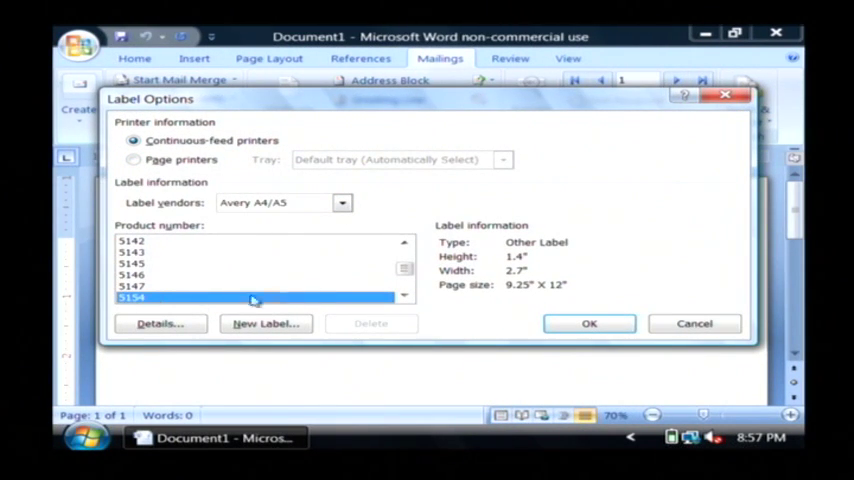
left_click(344, 202)
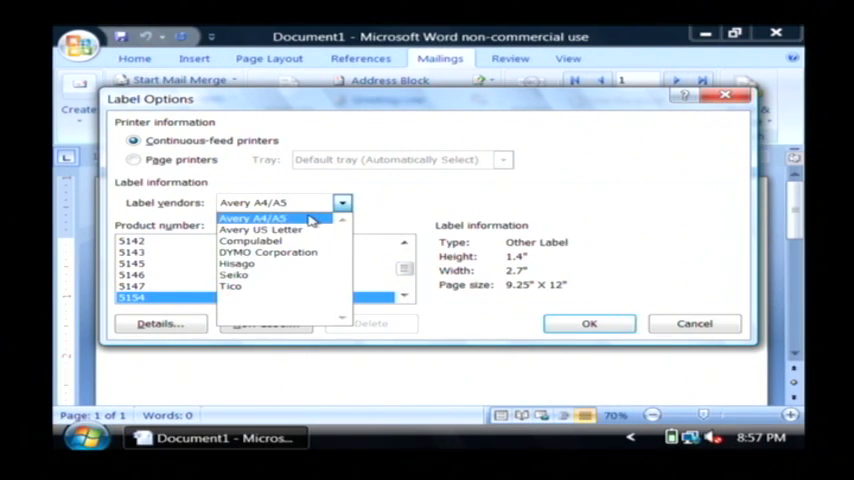
left_click(252, 218)
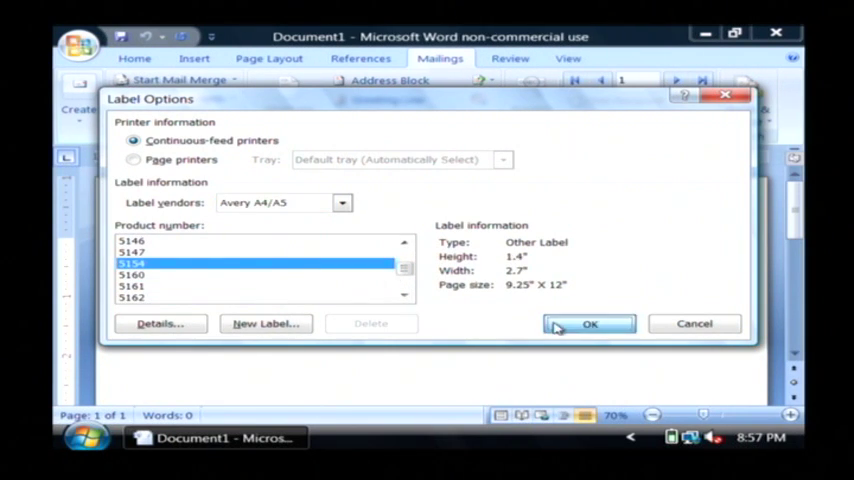
left_click(590, 324)
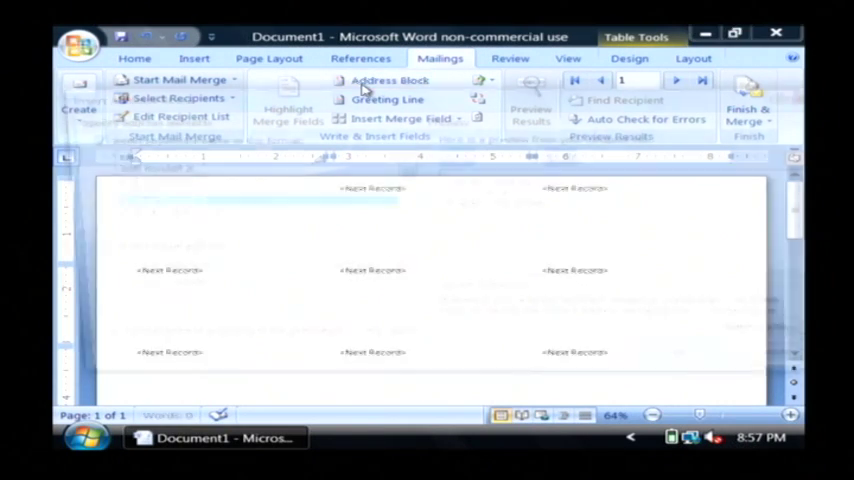
Insert an AddressBlock field in the first label after previewing the other recipient.
left_click(388, 80)
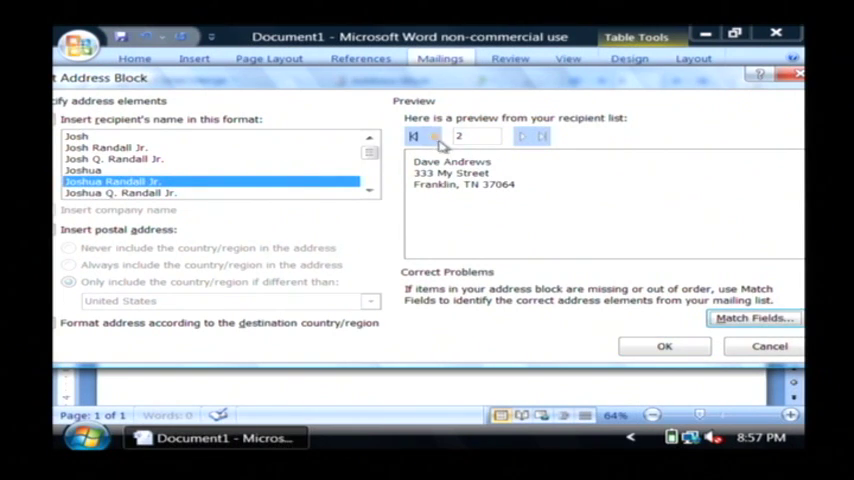
left_click(412, 136)
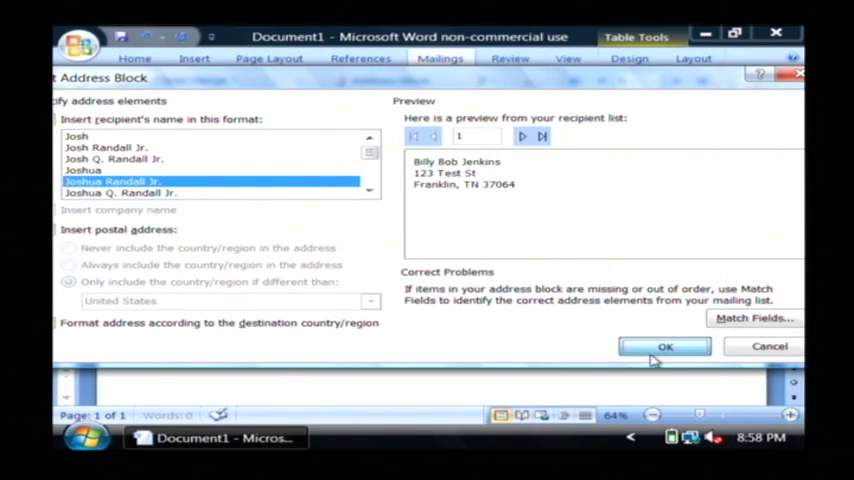
left_click(664, 346)
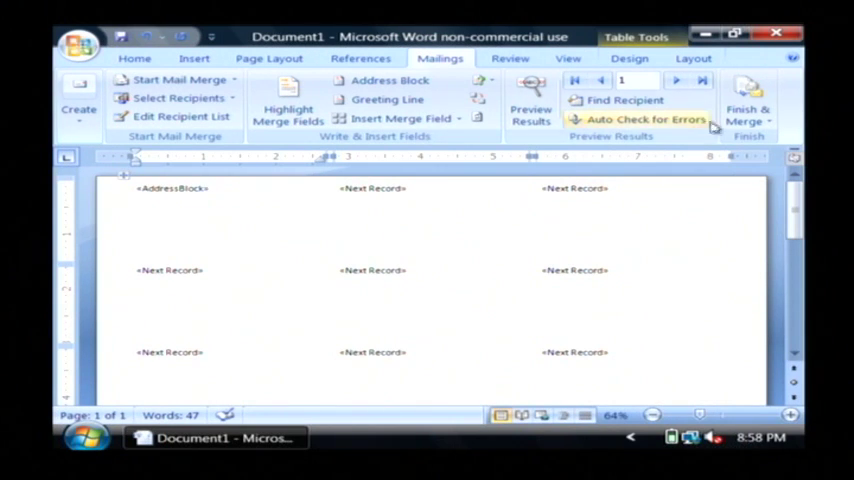
left_click(748, 108)
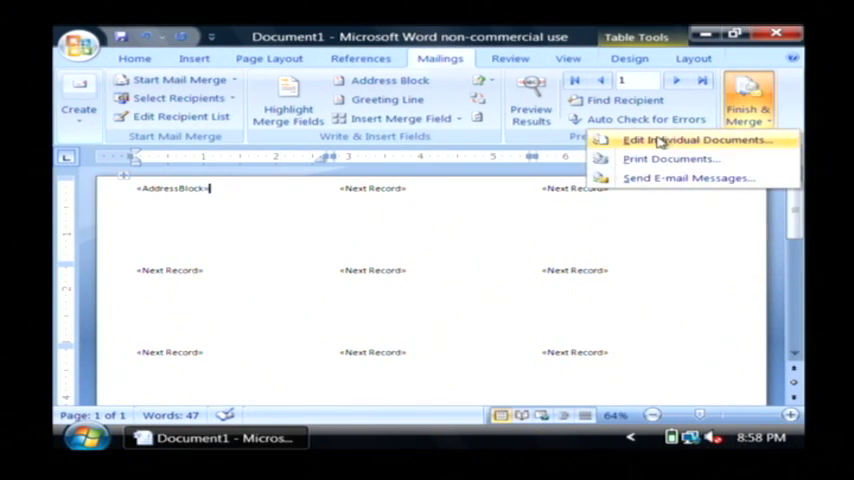
Merge all records into a new editable Labels1 document of addressed labels.
left_click(696, 140)
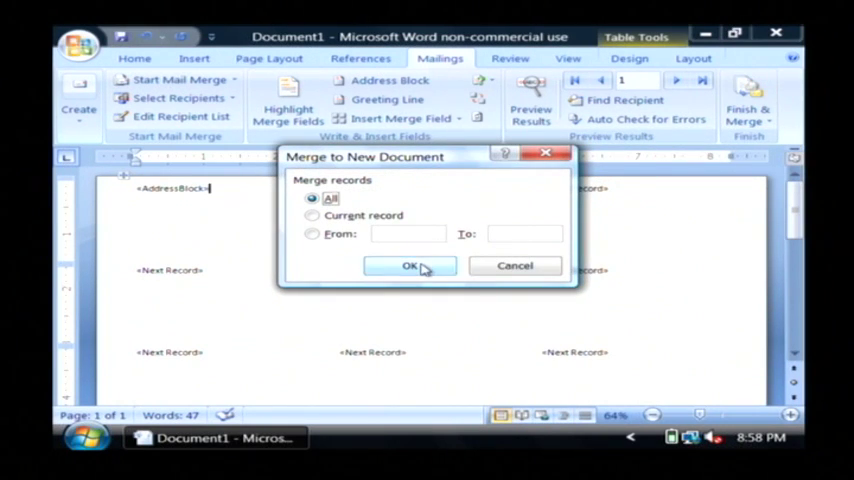
left_click(408, 264)
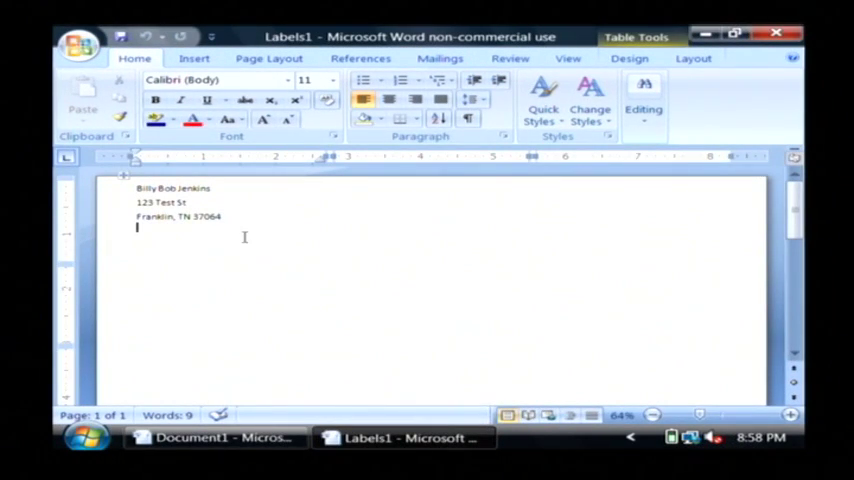